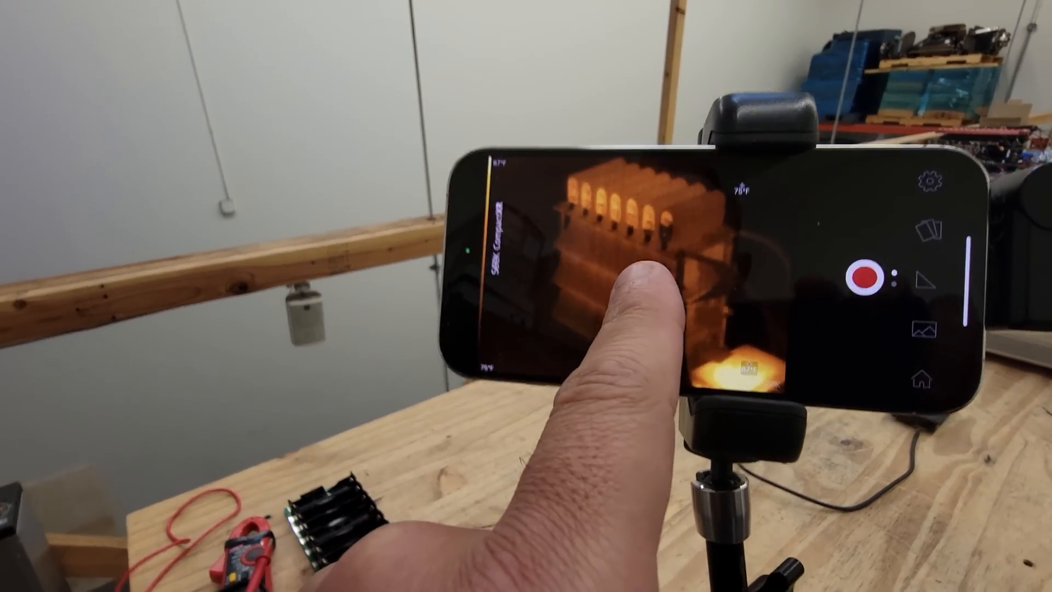
Step: Start recording a thermal video of the battery cells with the record button
{"action": "left_click", "coordinate": [877, 277]}
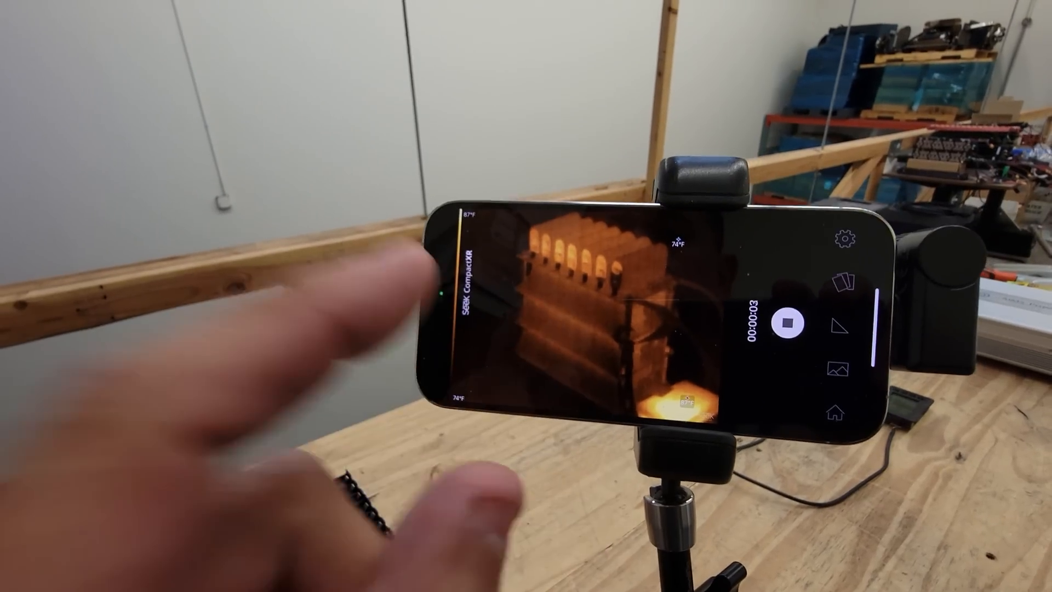